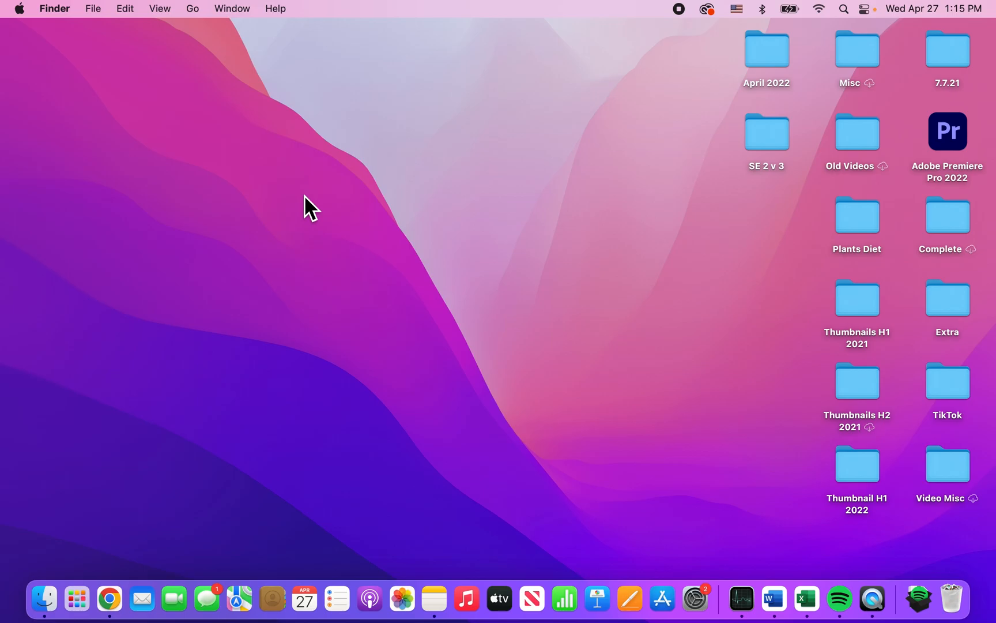
mouse_move(211, 123)
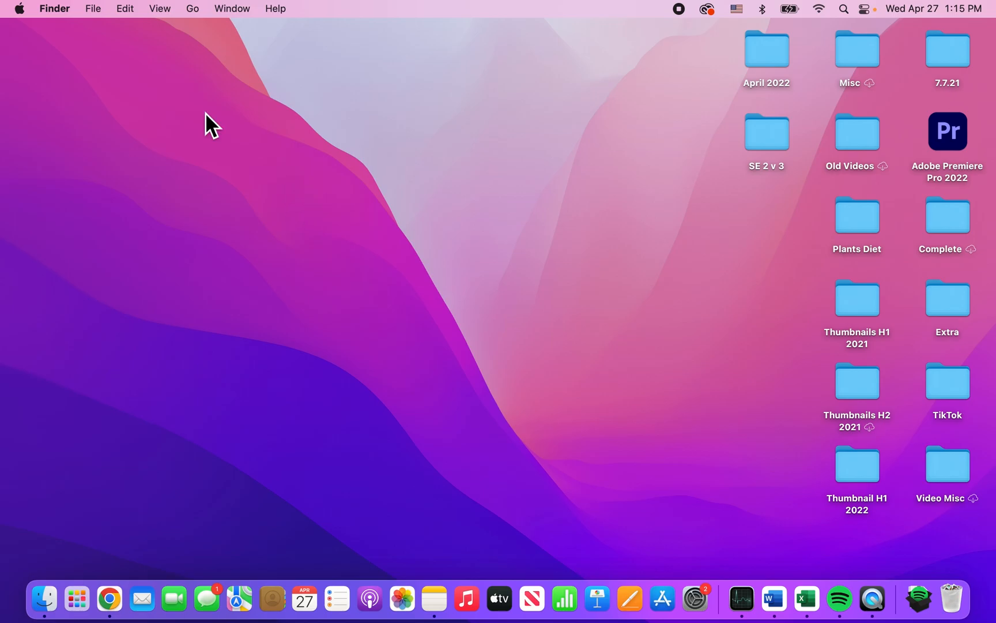
mouse_move(45, 12)
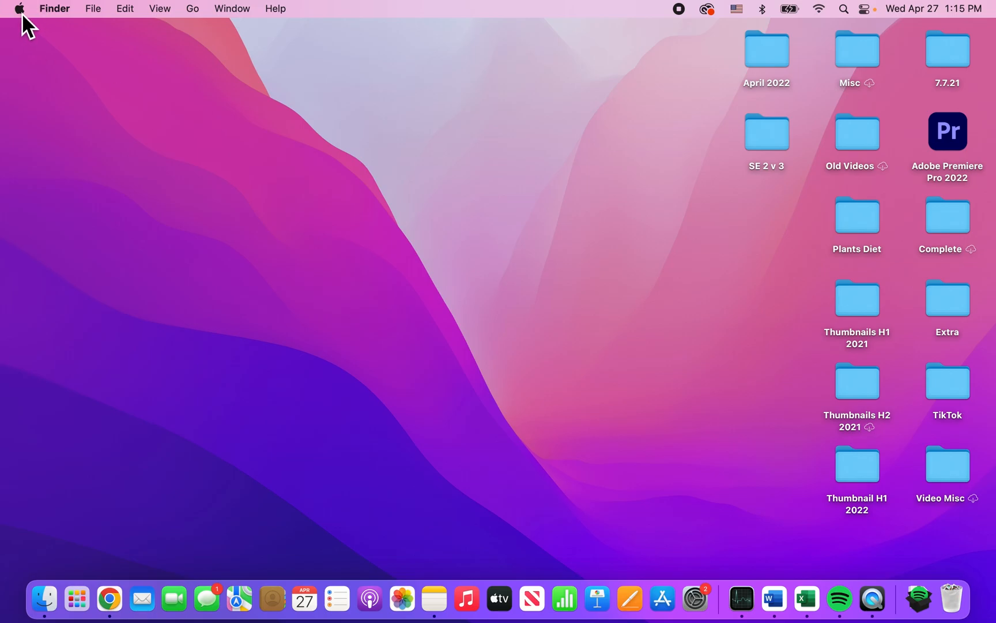
Launch System Preferences from the Apple menu and choose Users & Groups.
left_click(19, 8)
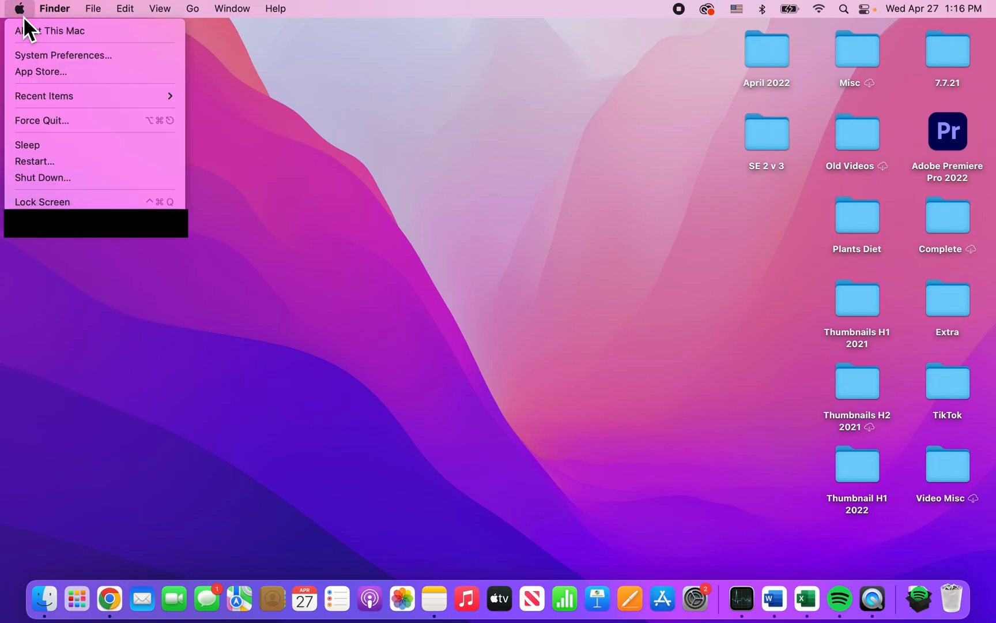
mouse_move(60, 56)
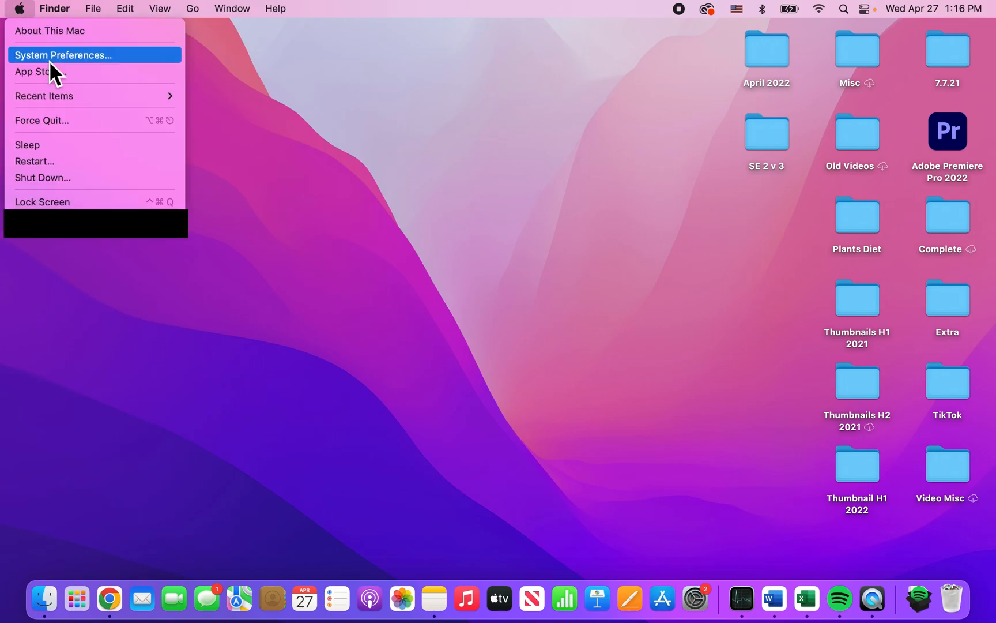
left_click(63, 54)
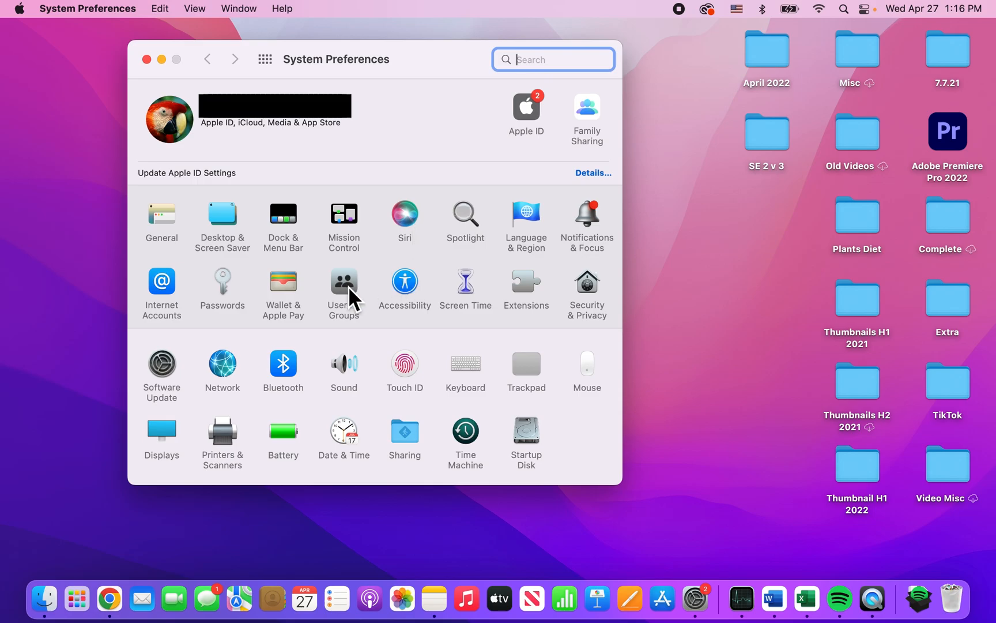
left_click(343, 280)
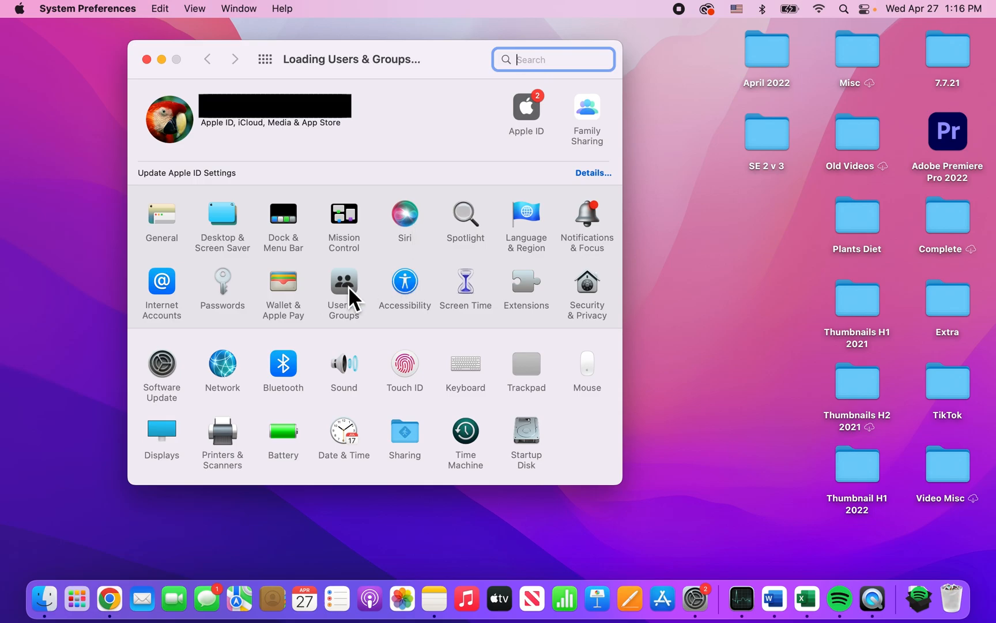
Show the Login Items list containing Android File Transfer and Spotify.
left_click(343, 285)
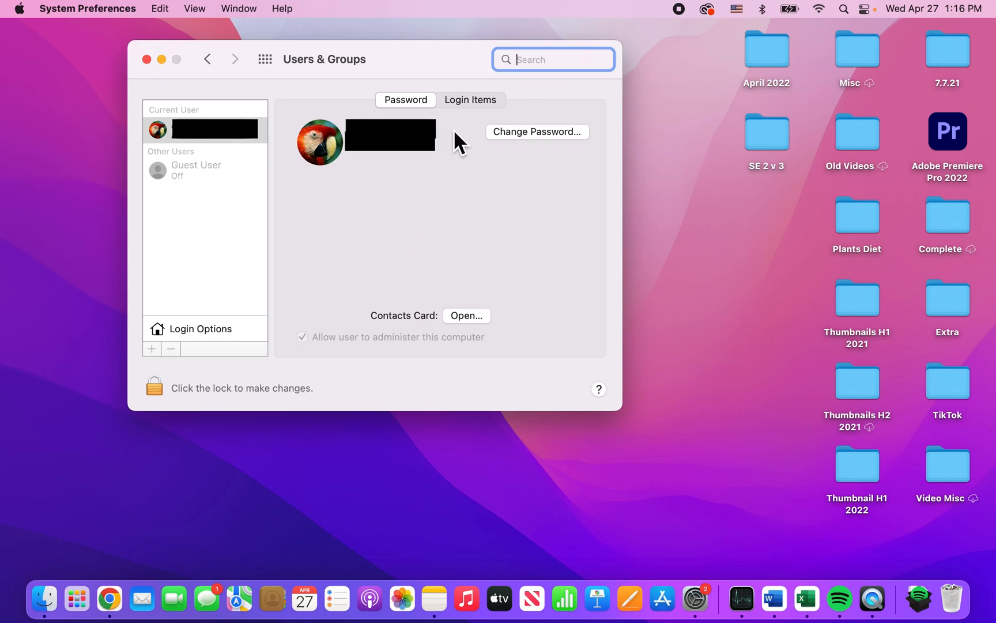
mouse_move(410, 111)
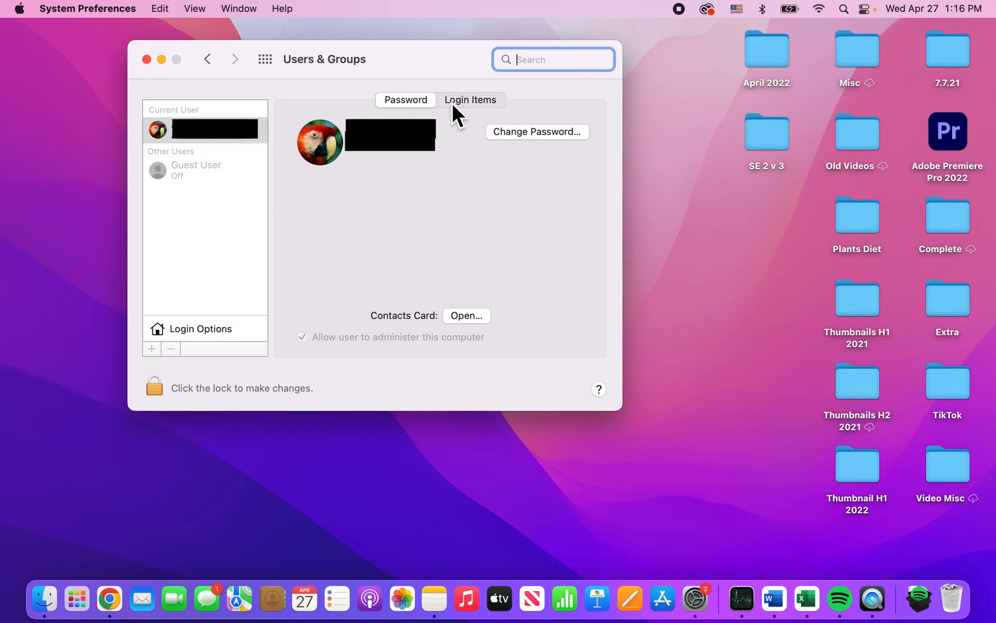
left_click(471, 100)
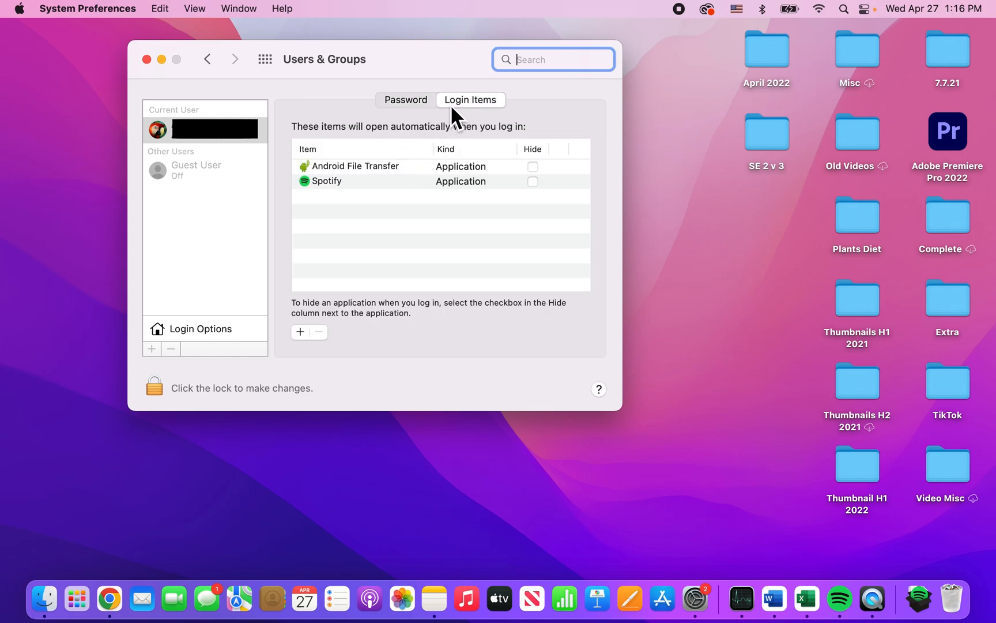
mouse_move(360, 168)
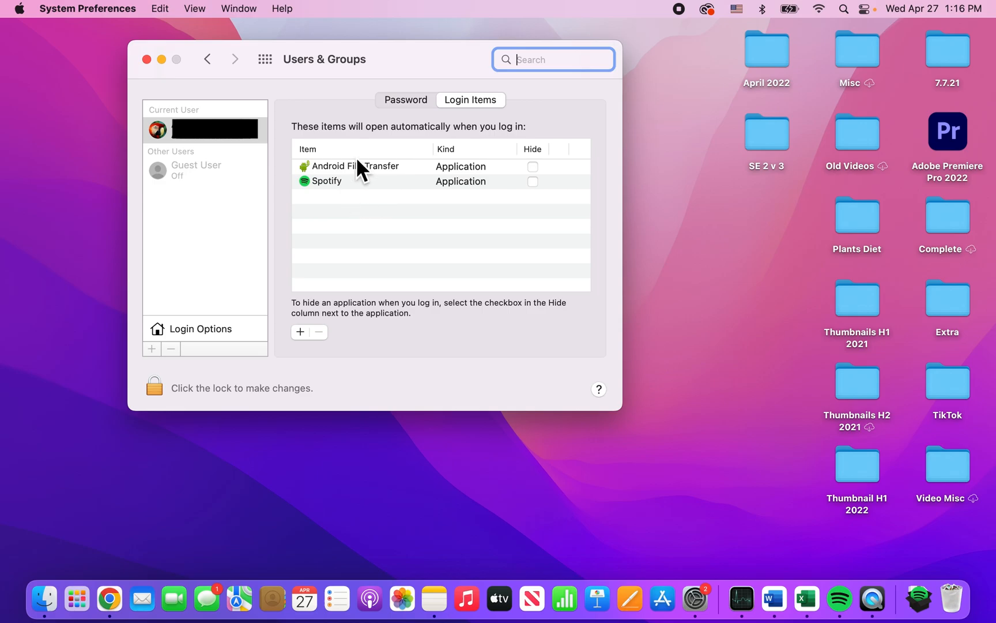
mouse_move(361, 195)
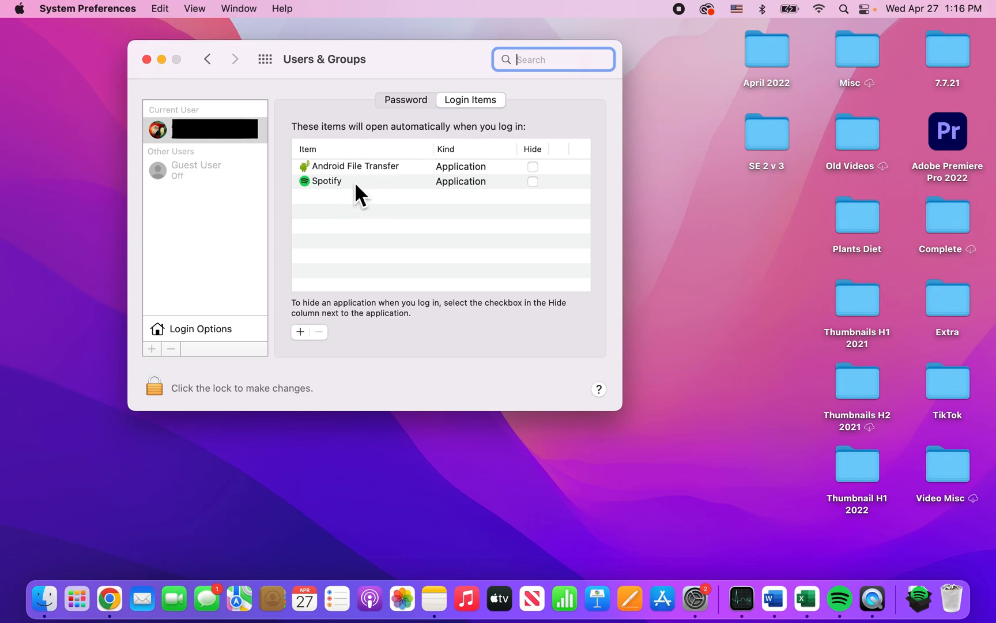
mouse_move(359, 194)
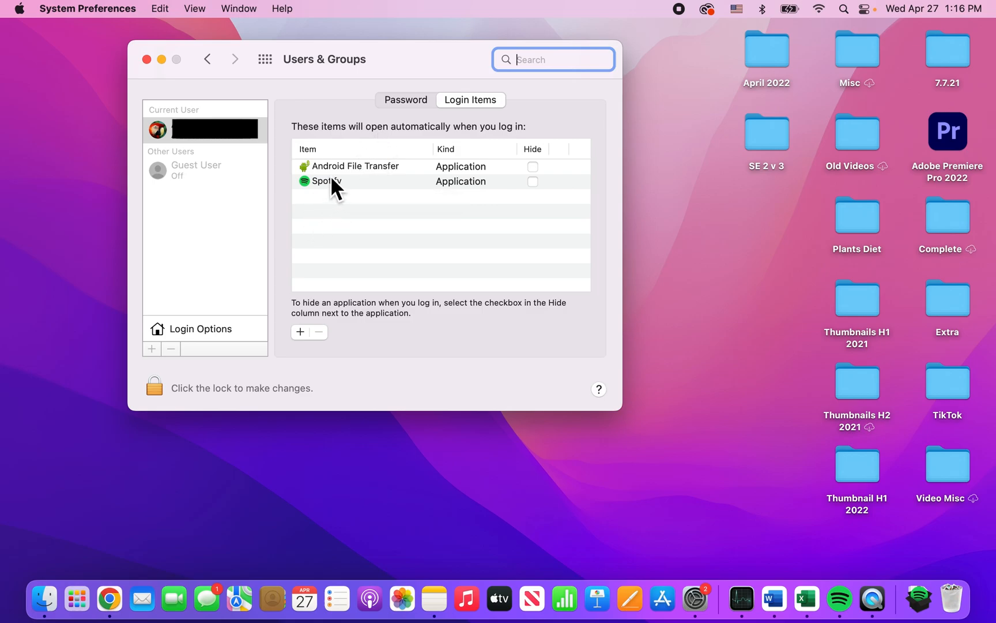
mouse_move(362, 173)
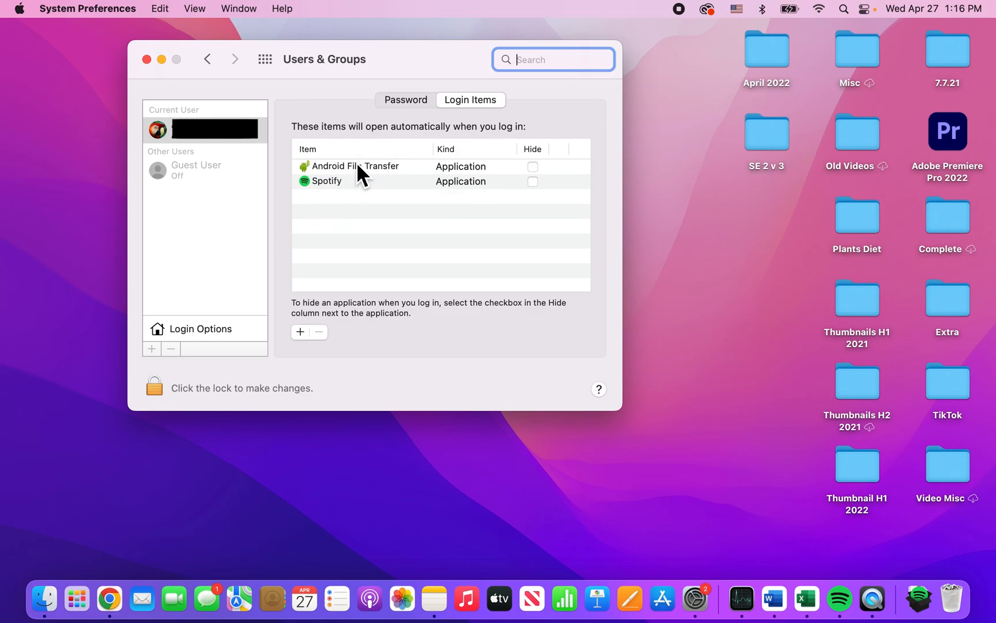
mouse_move(342, 191)
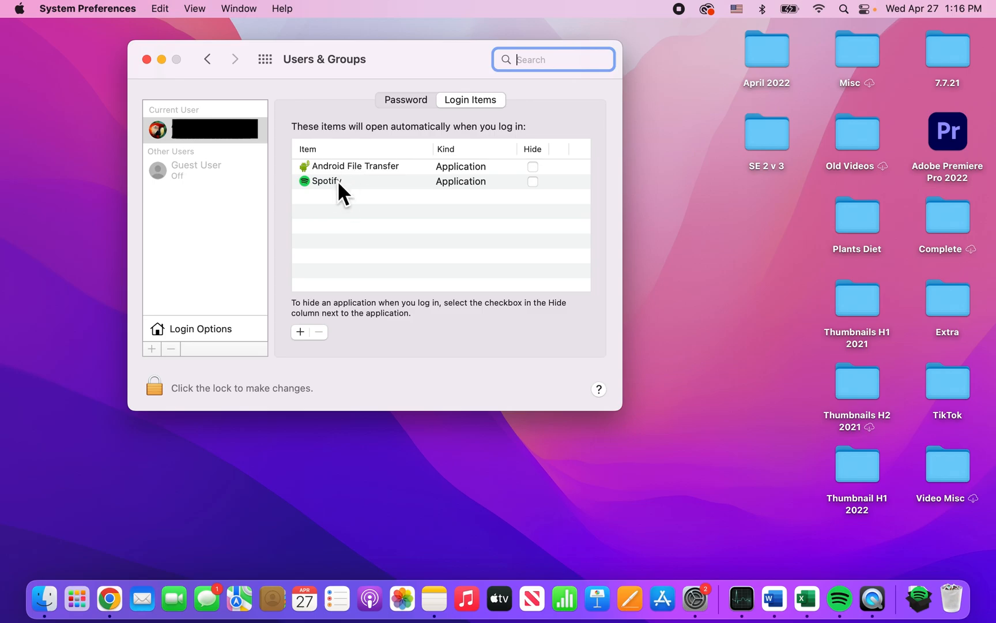
mouse_move(348, 198)
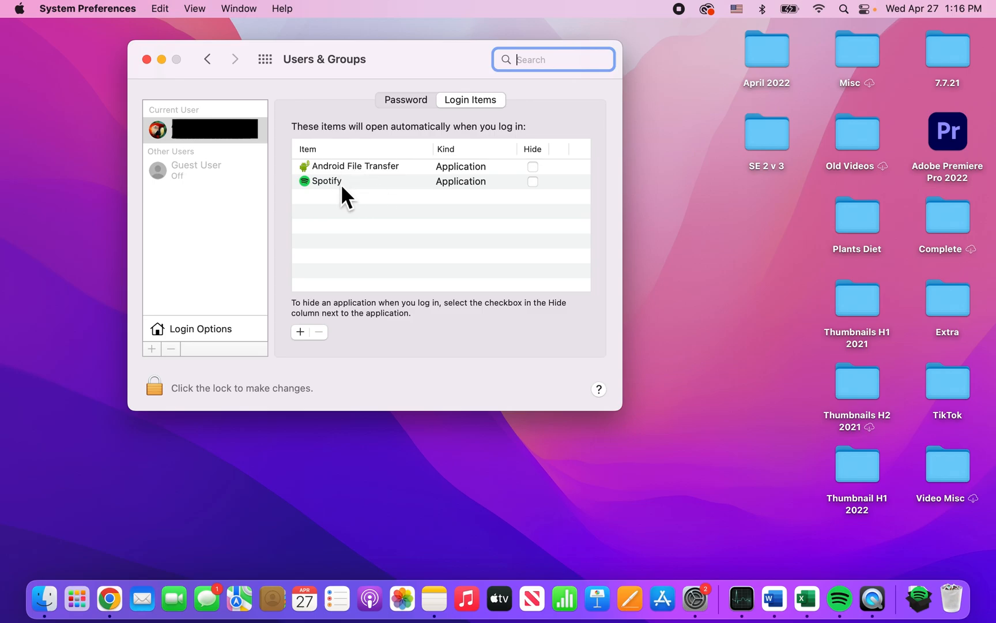
Select Spotify and remove it with the minus button, leaving Android File Transfer.
left_click(328, 181)
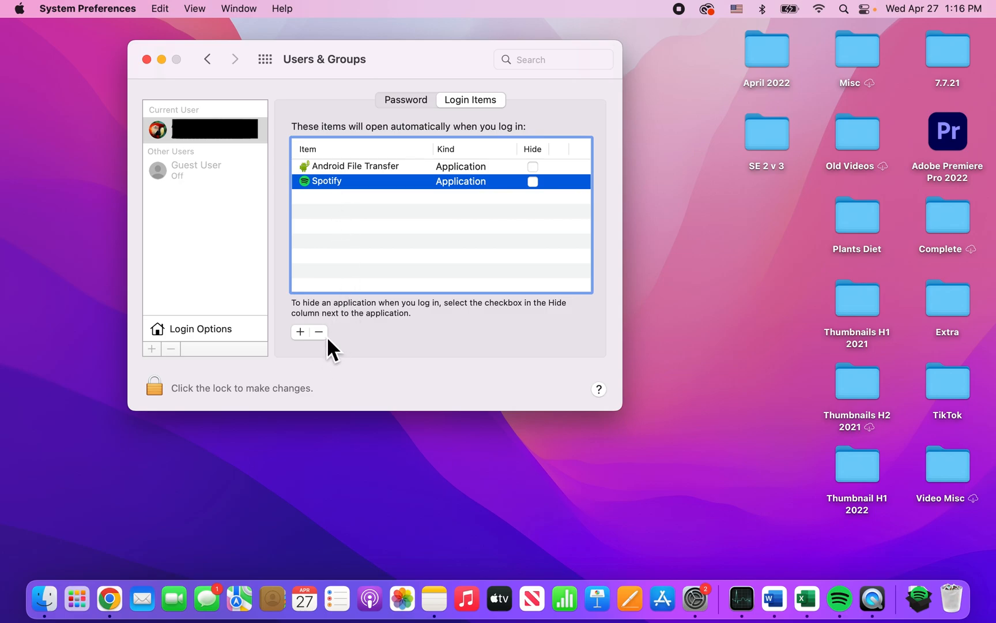
mouse_move(318, 331)
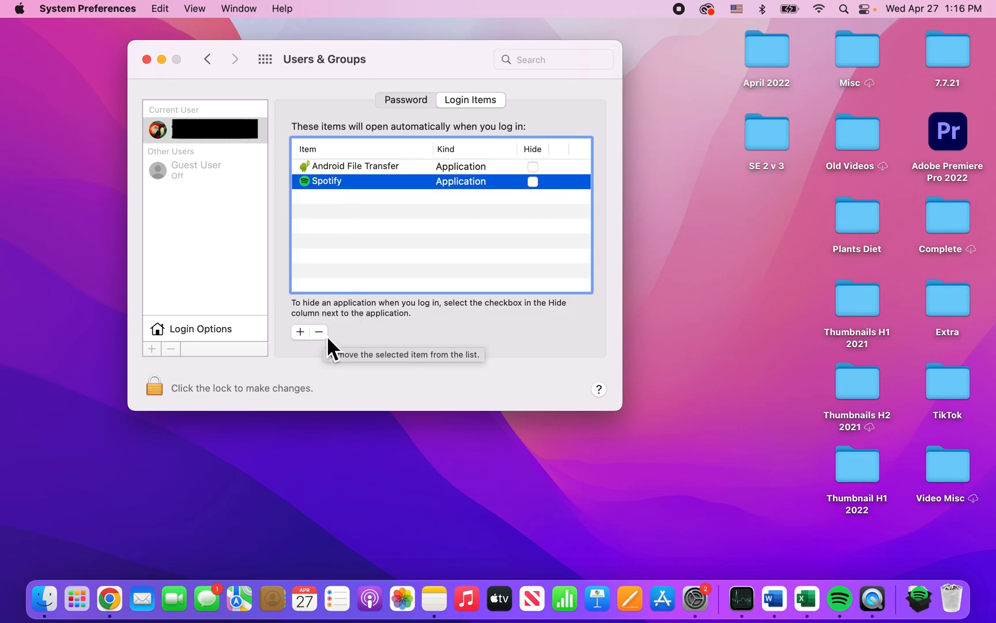
mouse_move(330, 346)
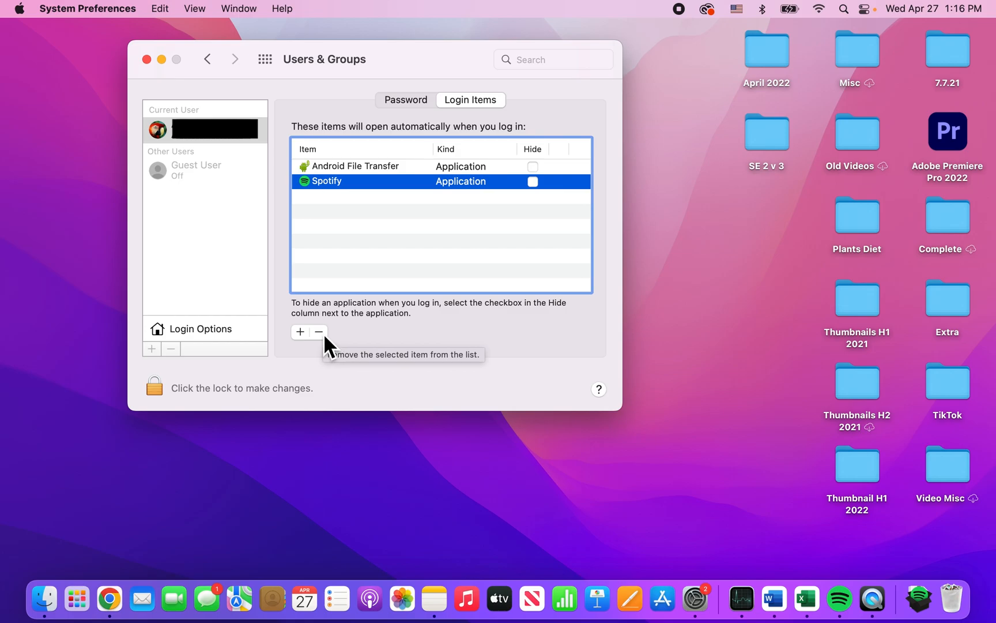
left_click(318, 331)
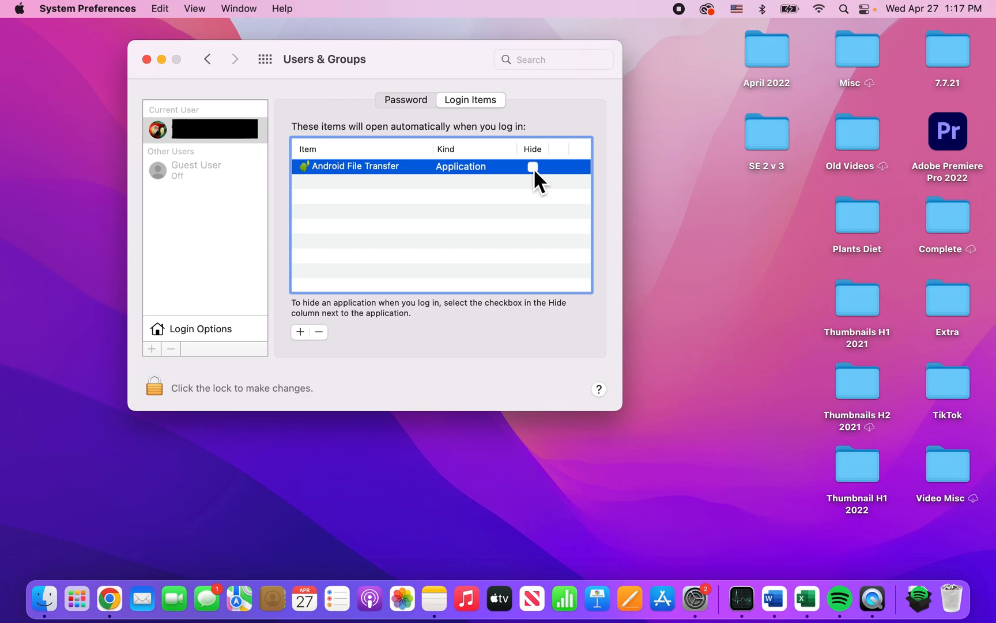
left_click(533, 167)
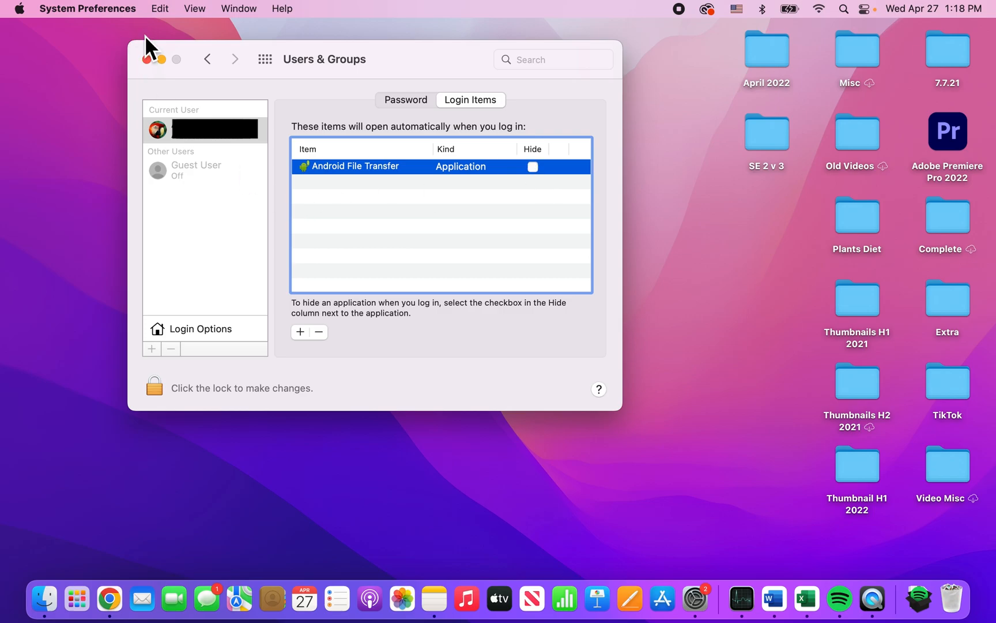
Close System Preferences and request Restart… from the Apple menu.
left_click(148, 59)
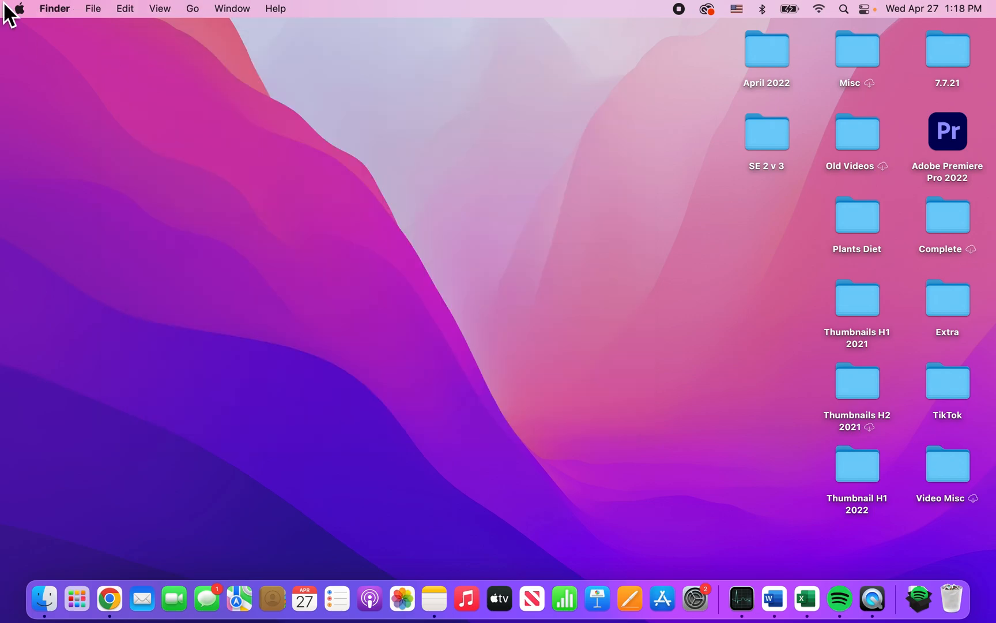
mouse_move(27, 24)
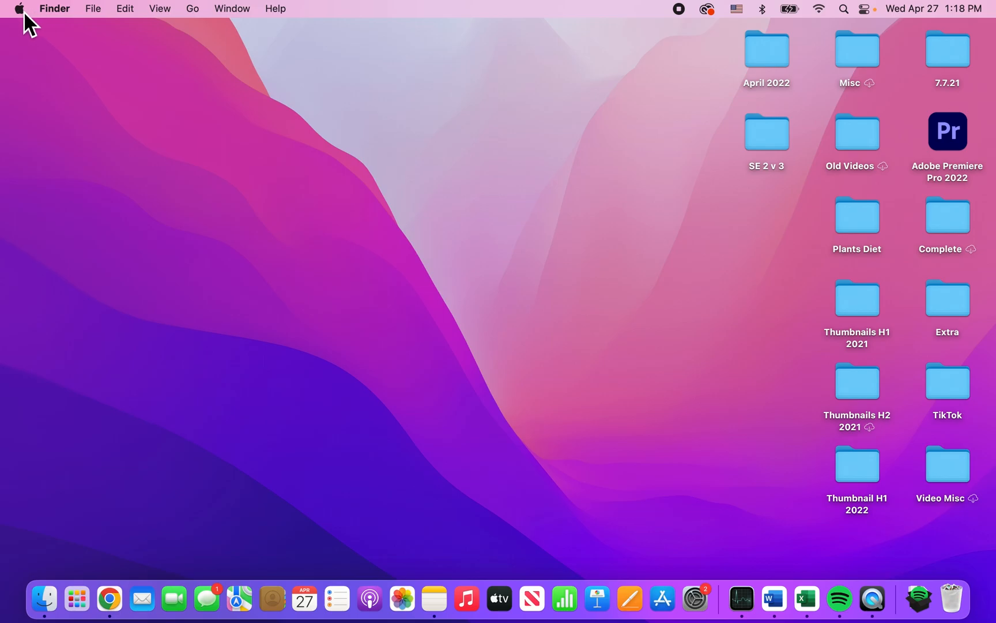
left_click(19, 9)
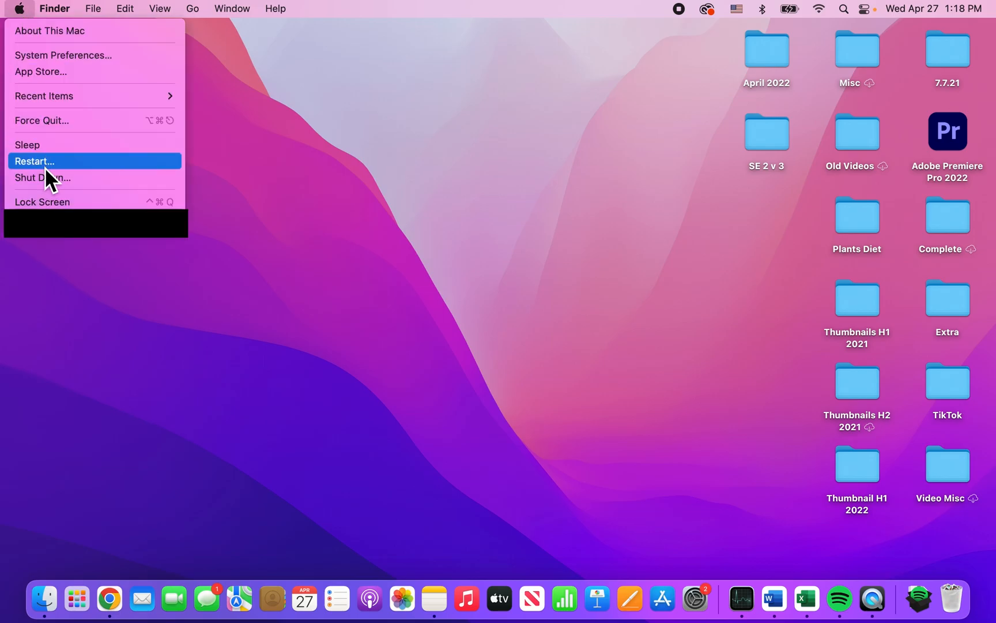
left_click(34, 161)
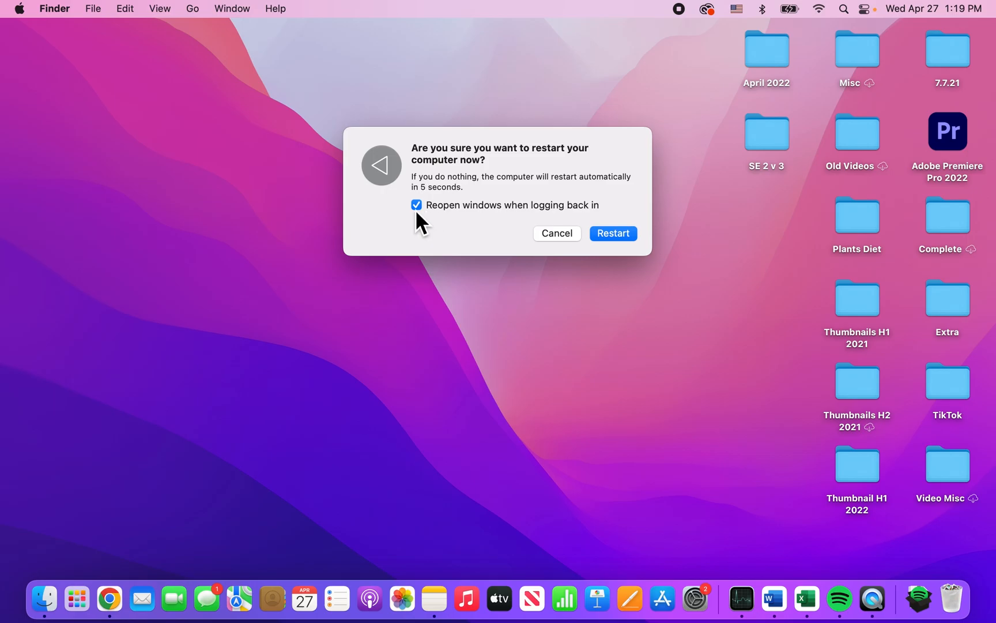
Uncheck 'Reopen windows when logging back in' and cancel the restart.
left_click(416, 204)
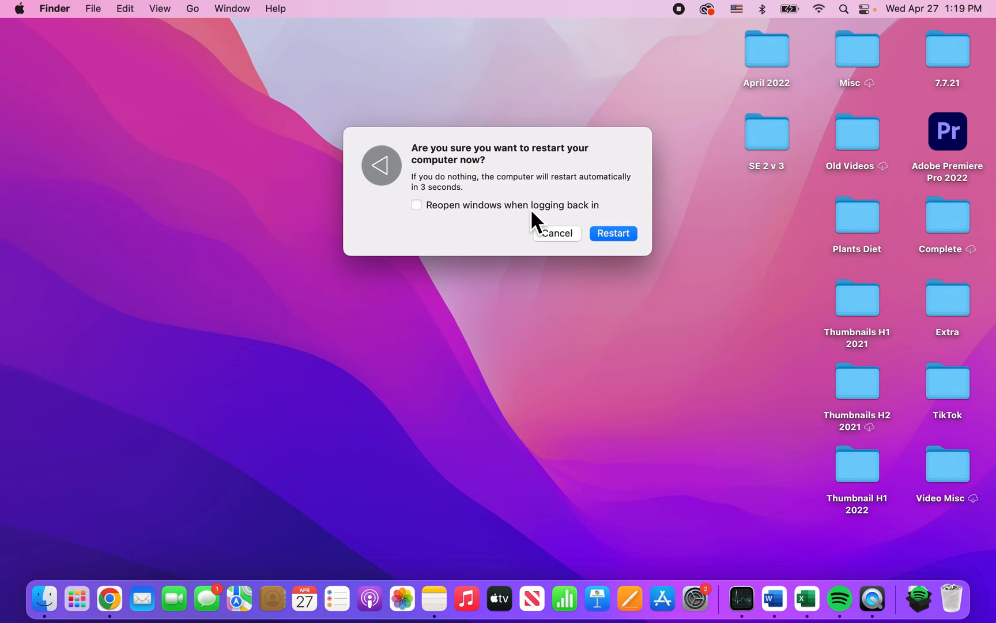
left_click(554, 233)
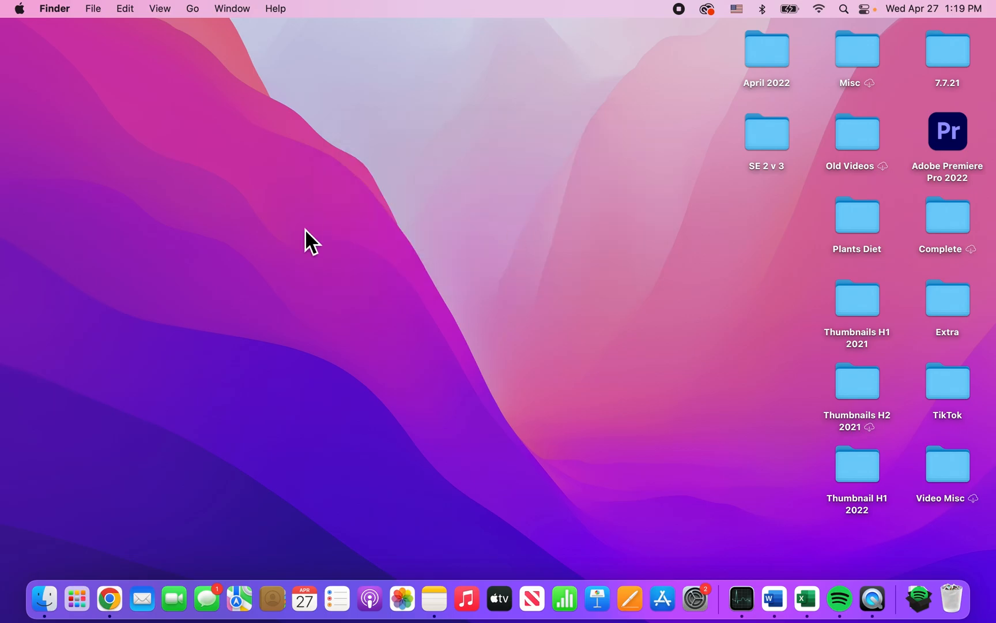